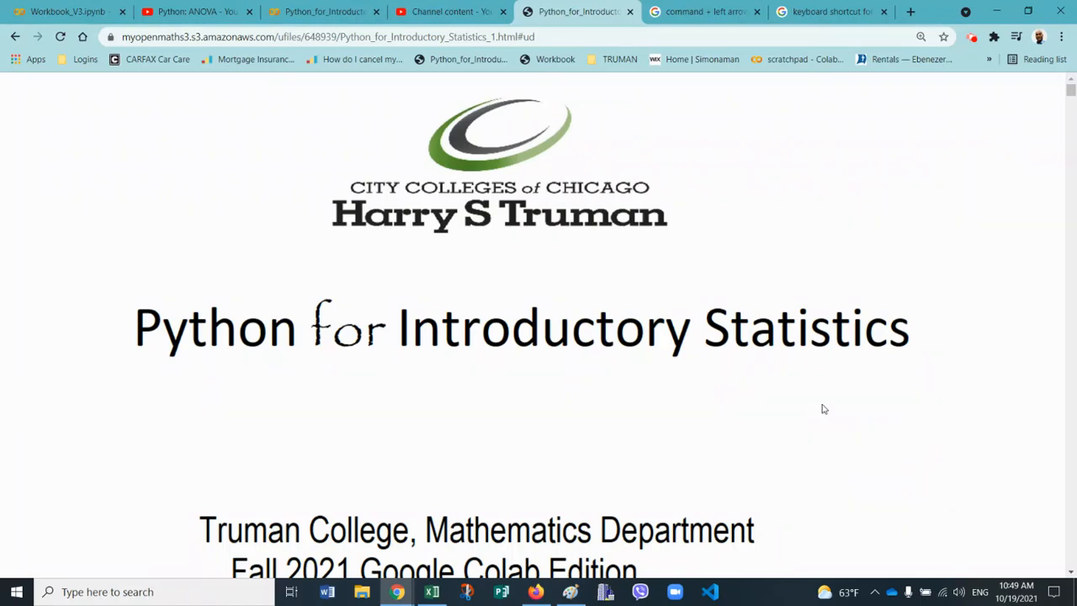
mouse_move(811, 372)
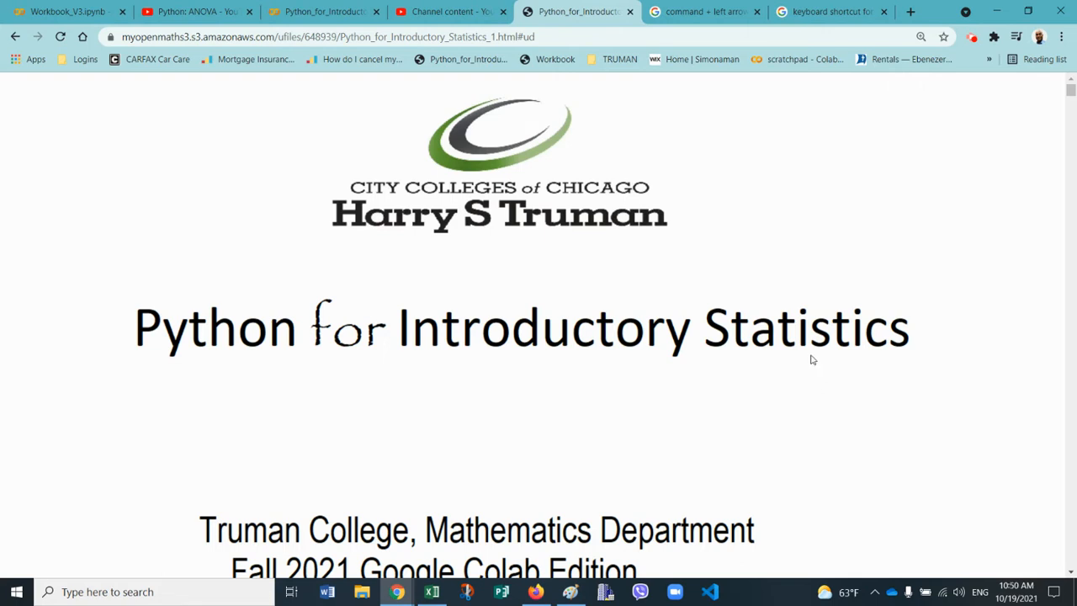
mouse_move(801, 347)
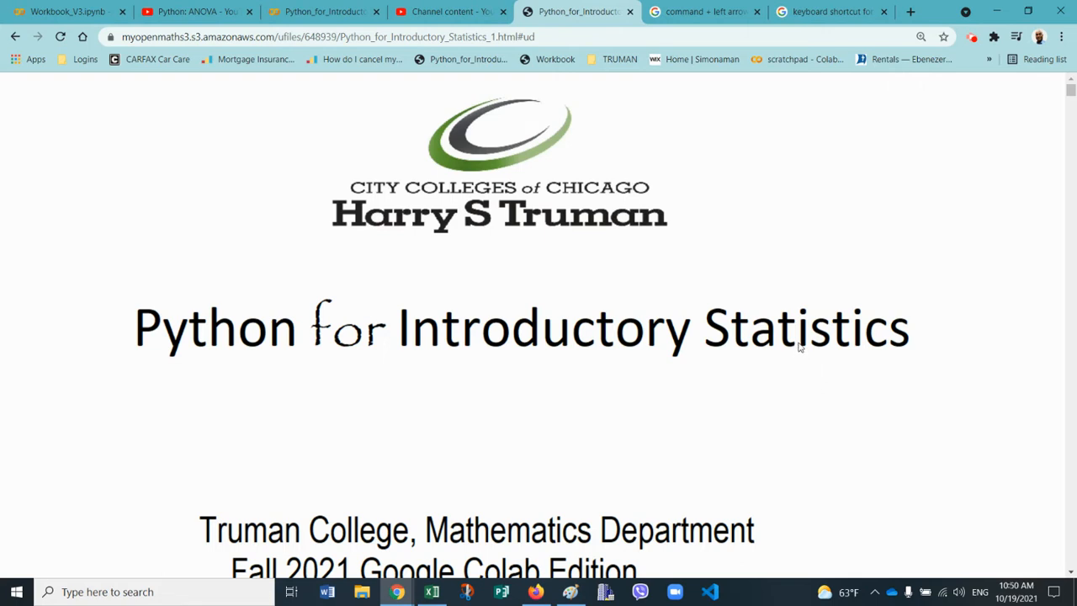
Step: Scroll the Python for Introductory Statistics handout down to the 14. Advanced Topics contents entries
scroll(down, 3)
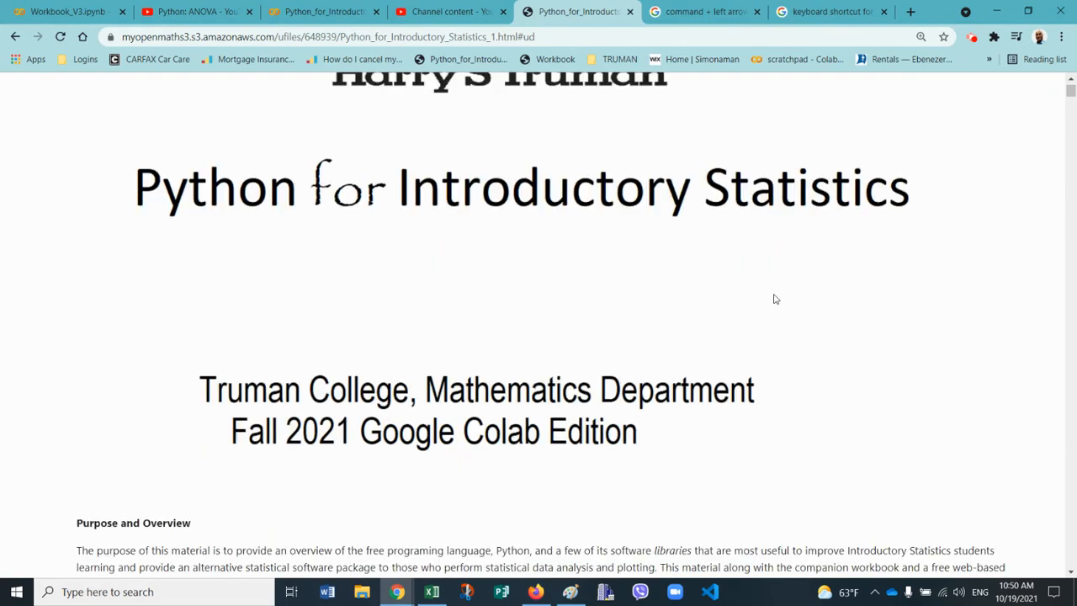
scroll(down, 3)
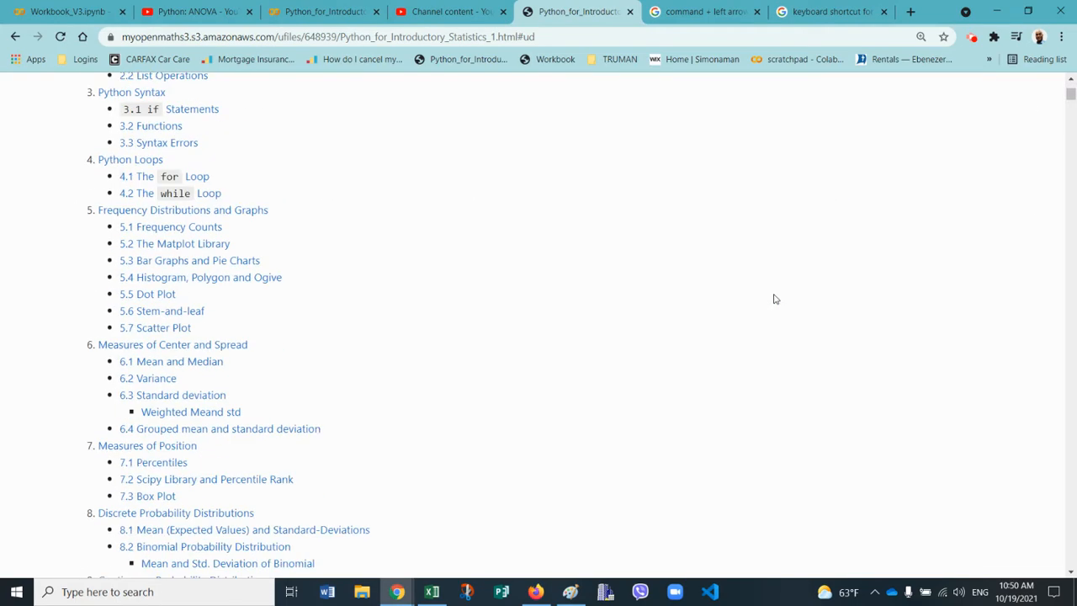
scroll(down, 3)
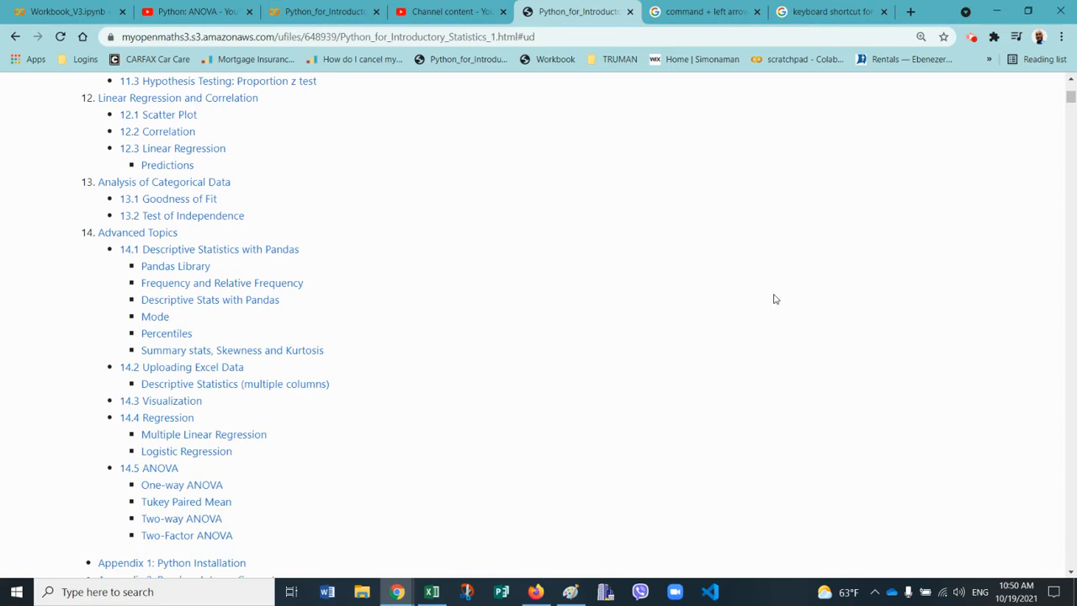
mouse_move(609, 374)
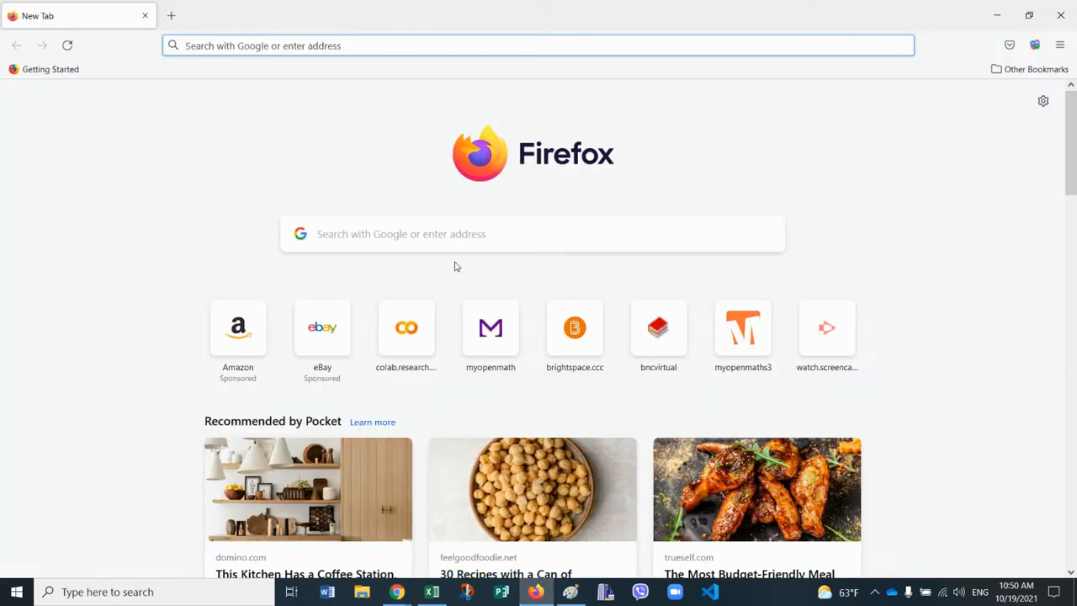
Step: Search for colab, reach Colaboratory and create a new blank notebook Untitled19.ipynb
click(532, 234)
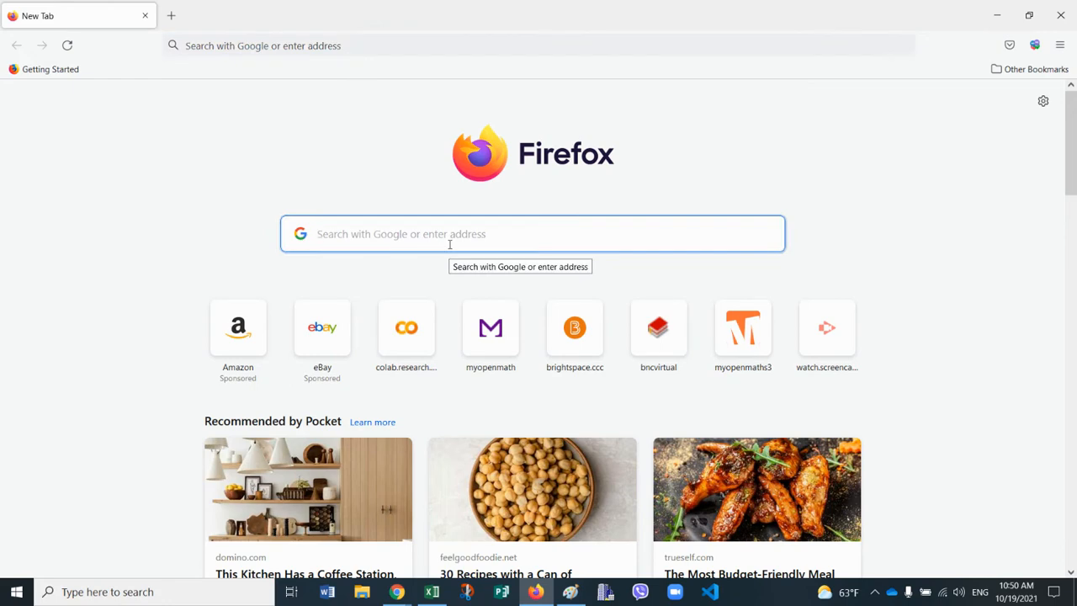
text(colab.research.google.com/?utm_source=scs-index)
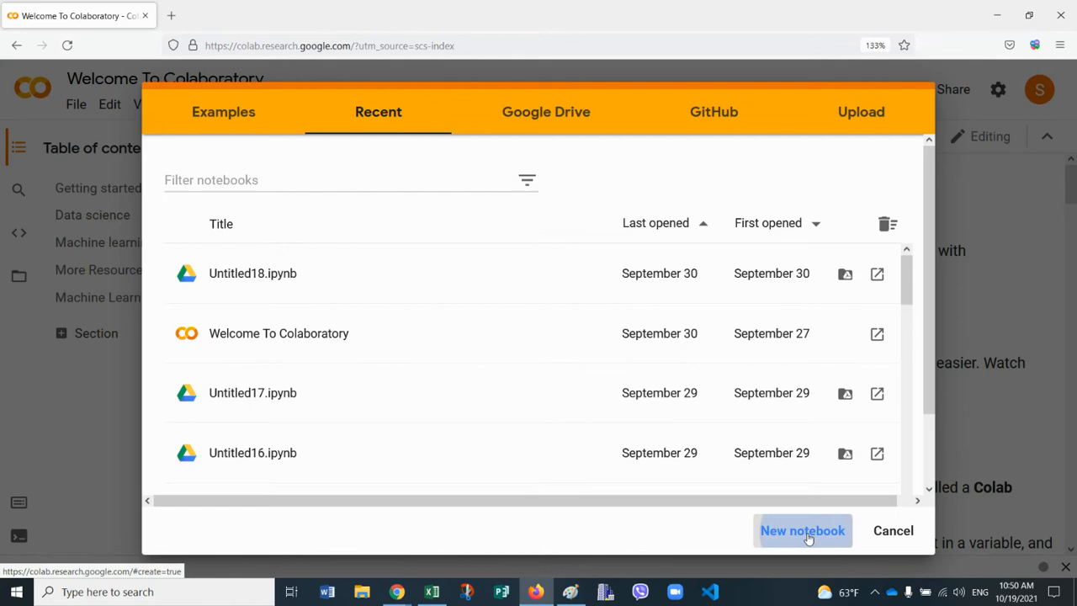
click(801, 531)
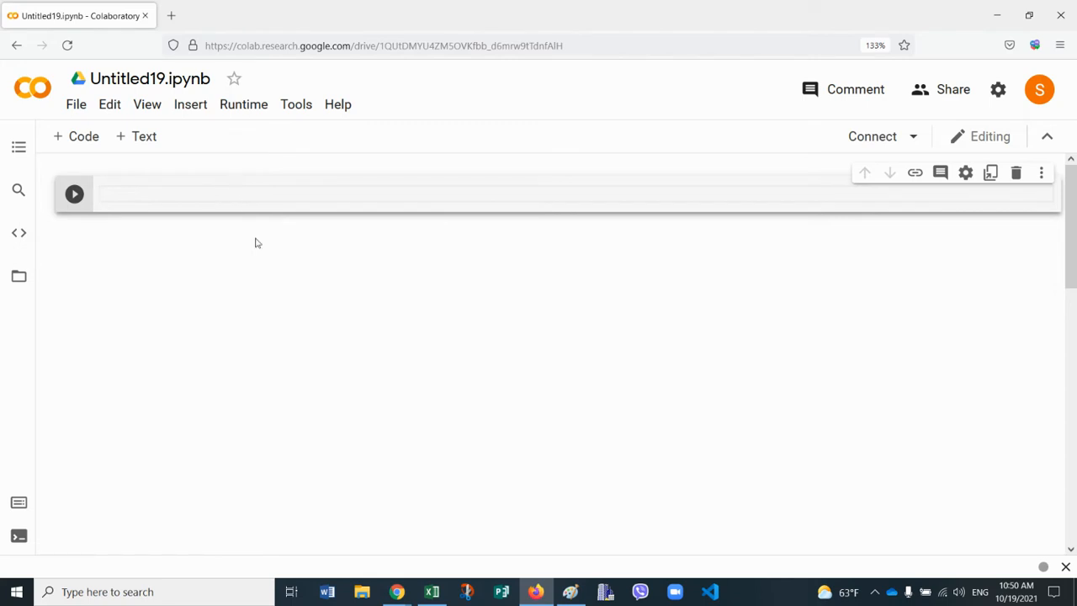
mouse_move(397, 592)
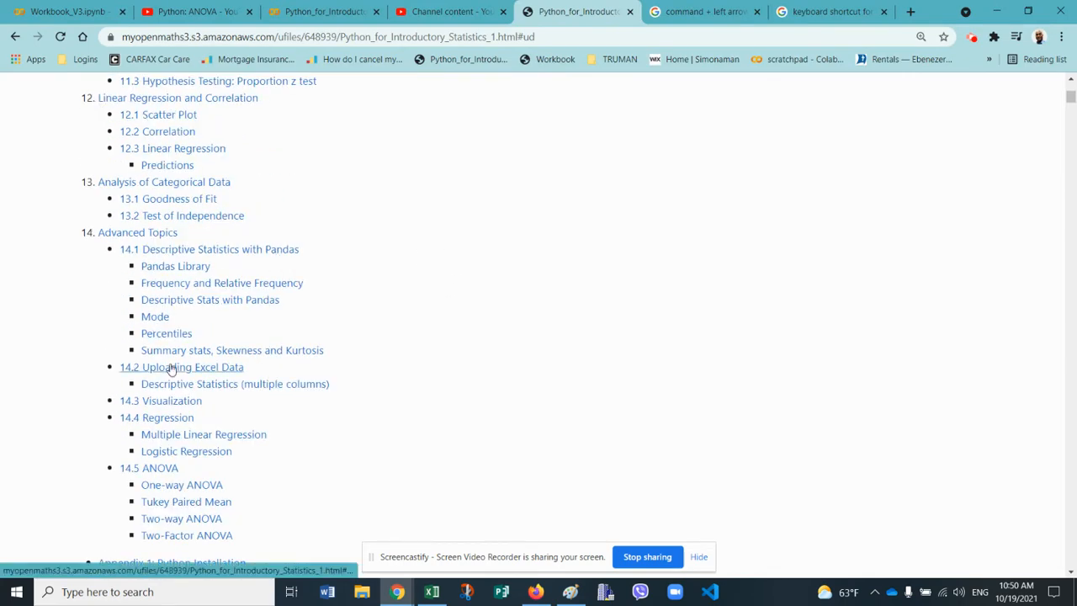
Step: Jump to 14.2 Uploading Dataset, copy the read_csv-from-URL code and get the example CSV's address
click(182, 367)
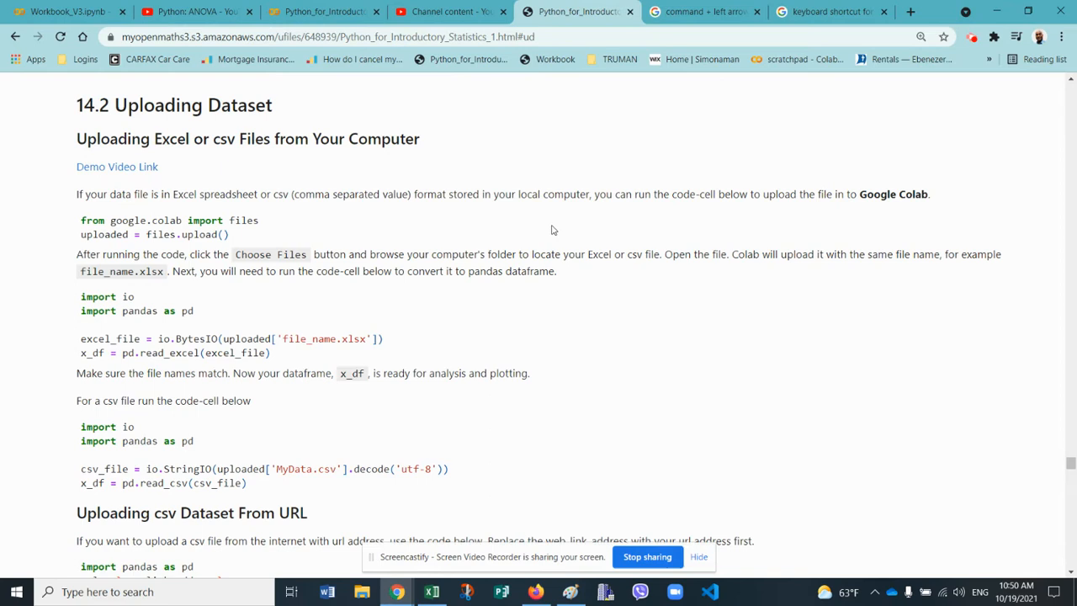
mouse_move(200, 173)
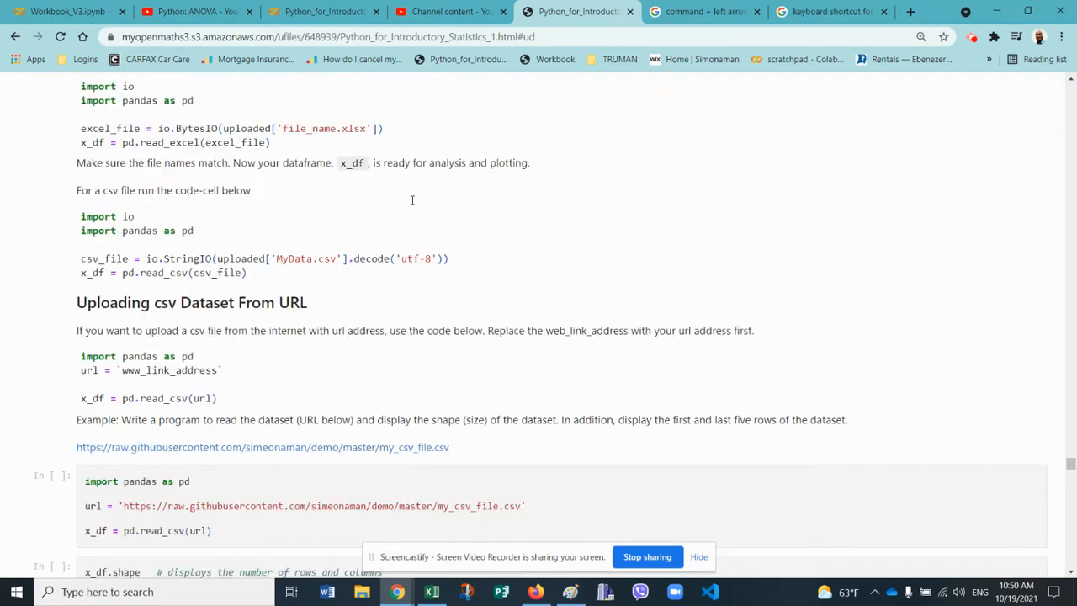
scroll(down, 3)
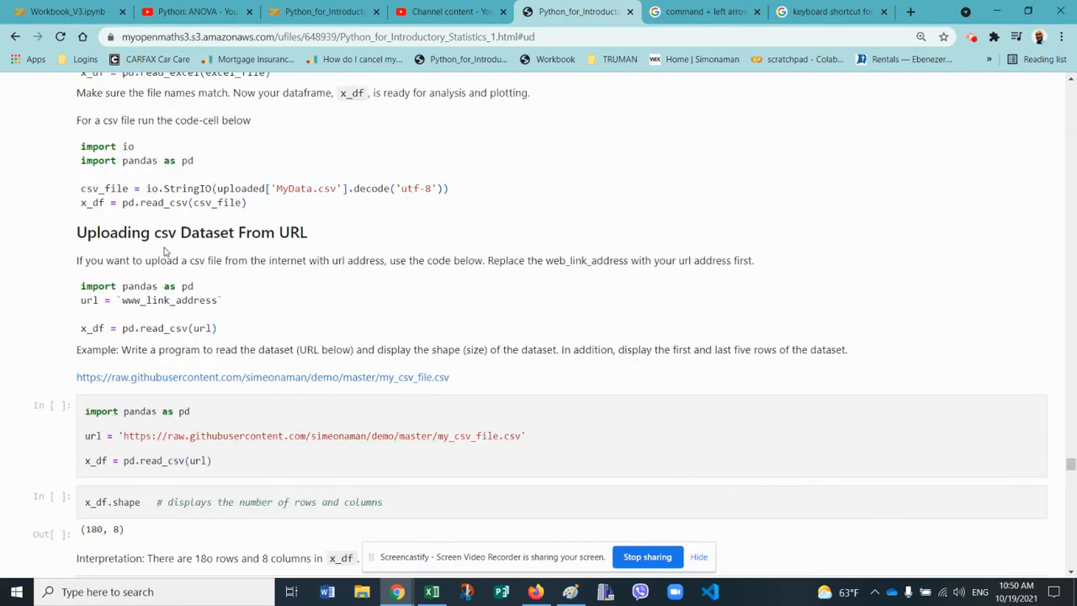
scroll(down, 3)
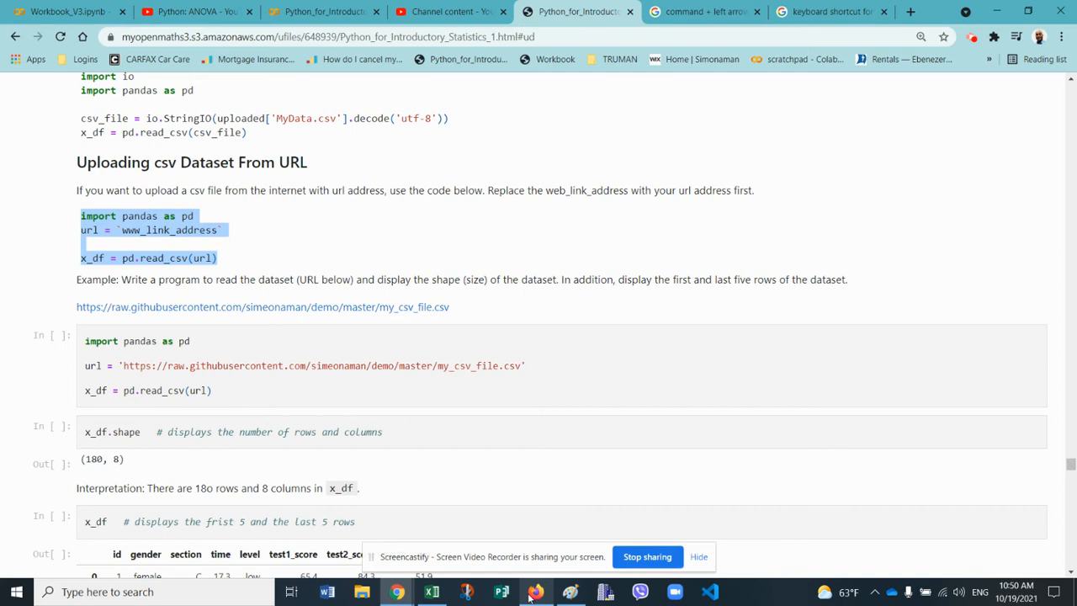
click(78, 12)
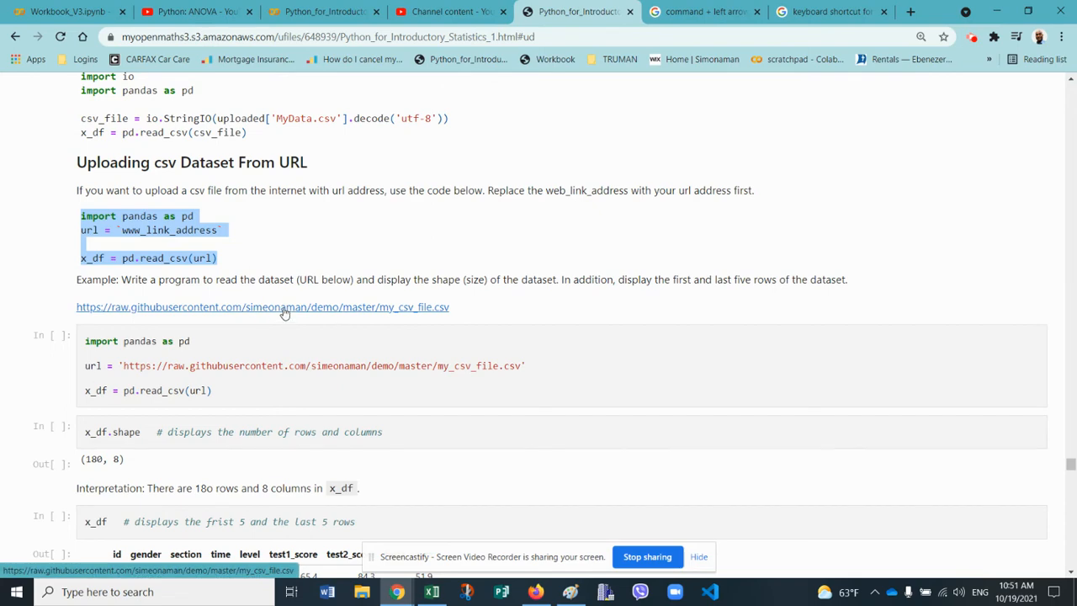
click(263, 306)
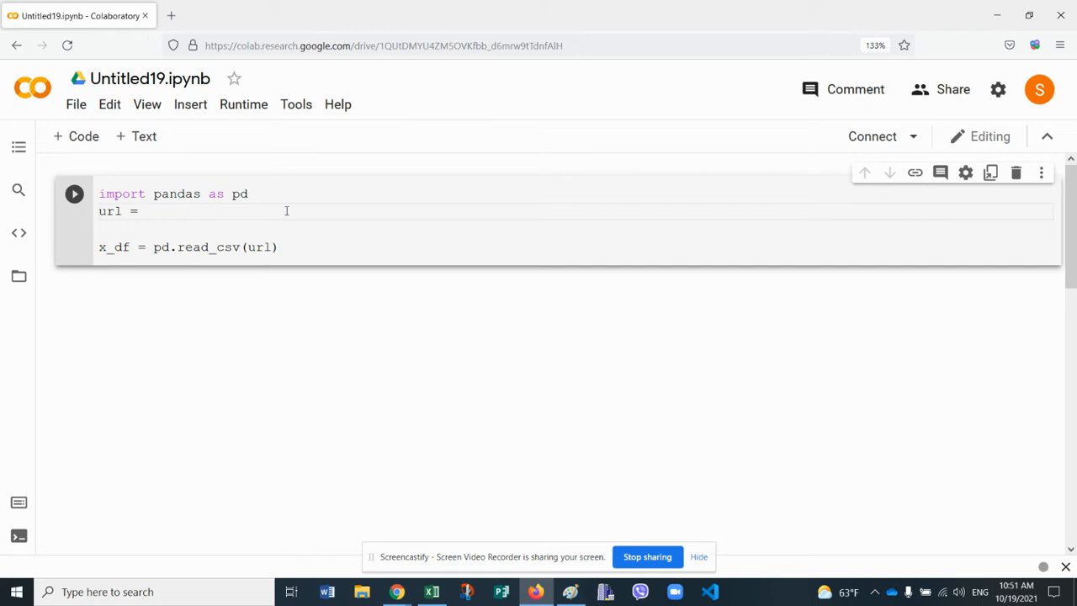
Step: Set url to the raw GitHub address of simeonaman/demo my_csv_file.csv in quotes
text('')
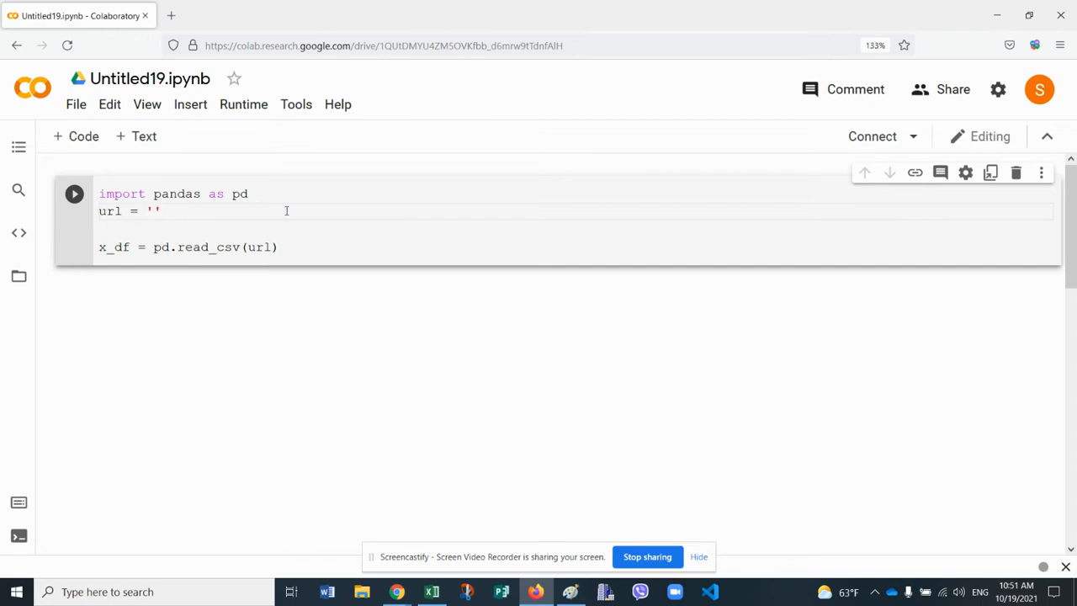
text(https://raw.githubusercontent.com/simeonaman/demo/master/my_csv_file.csv)
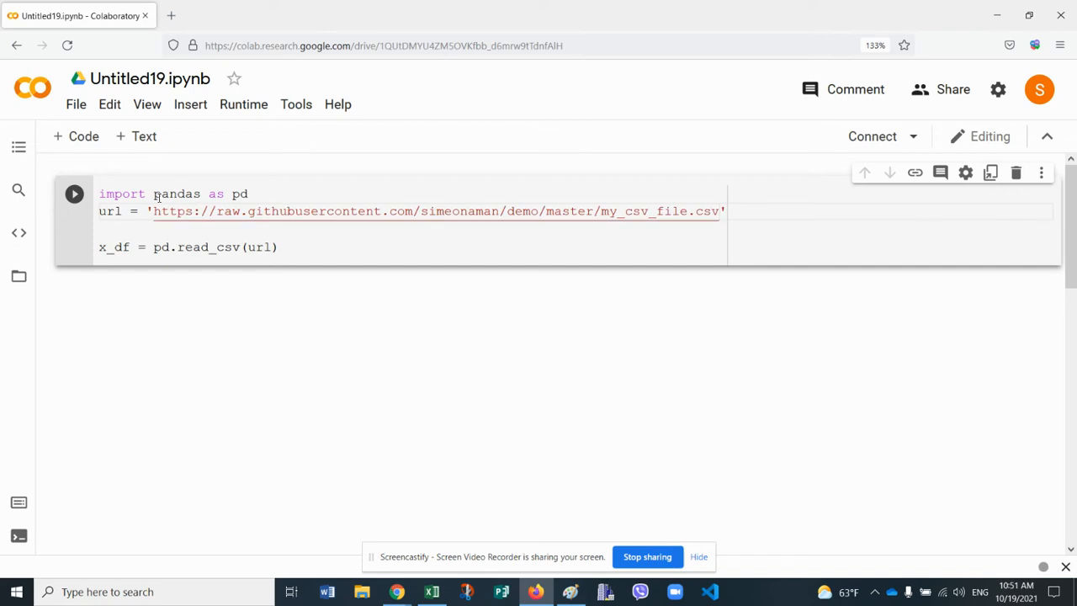
mouse_move(283, 167)
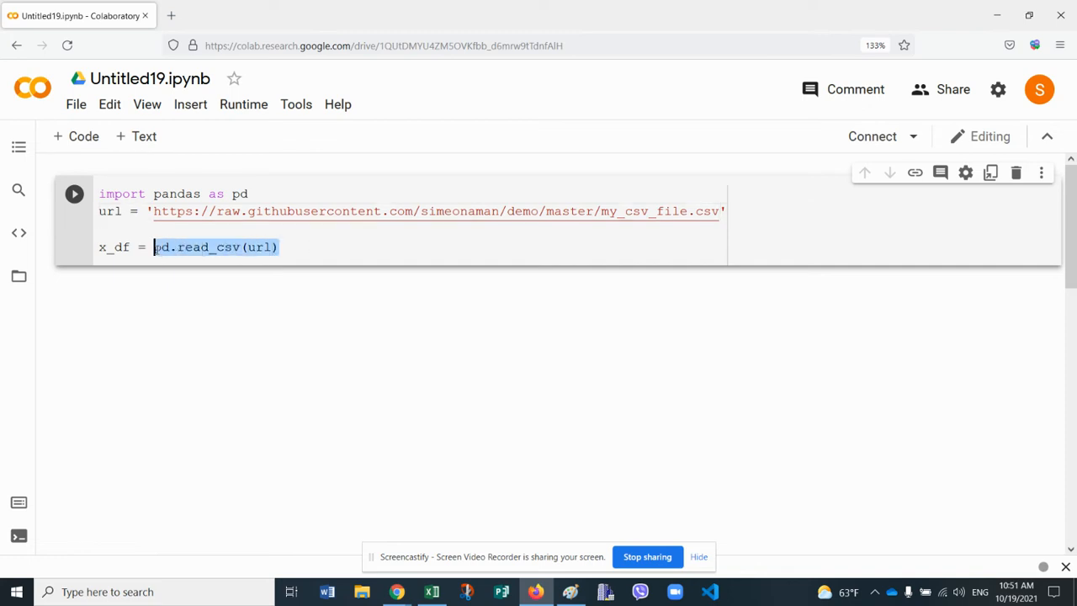
Step: Add x_df.info() after read_csv and run the cell, showing 180 entries across 8 columns
click(323, 245)
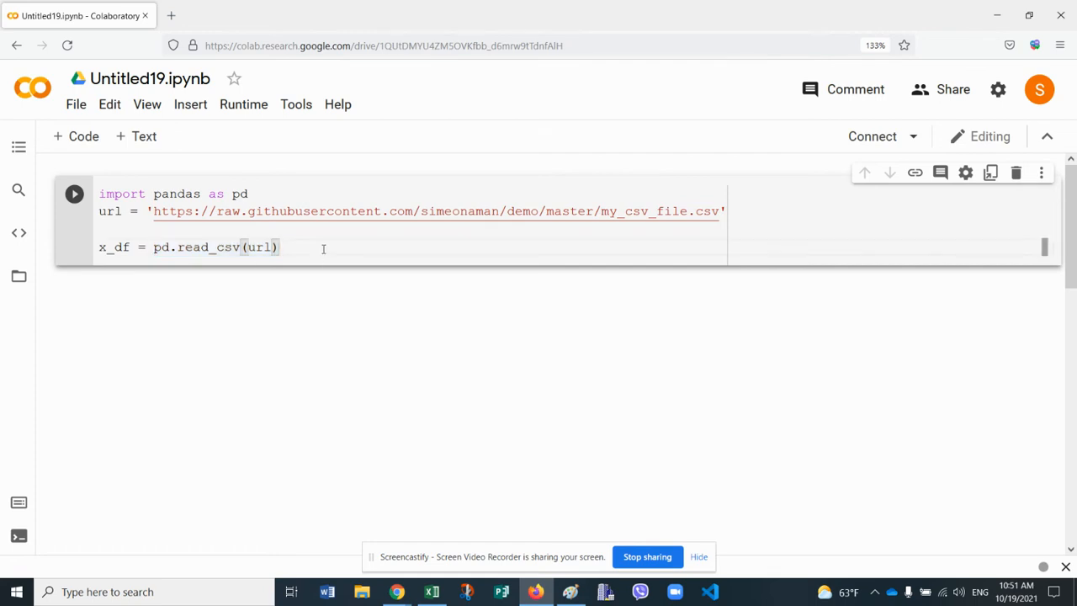
text(x)
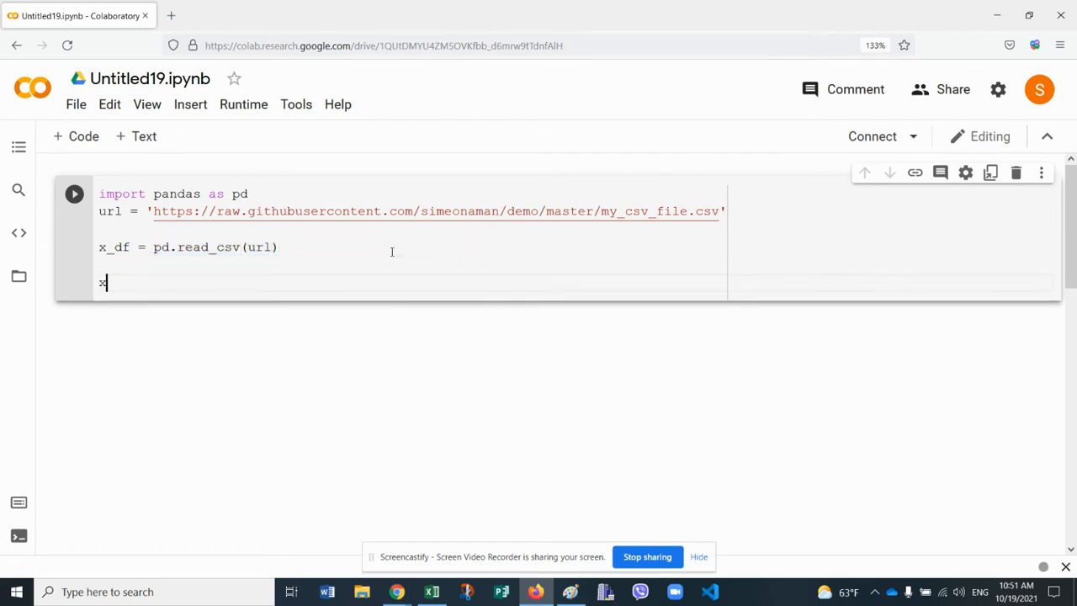
text(_df)
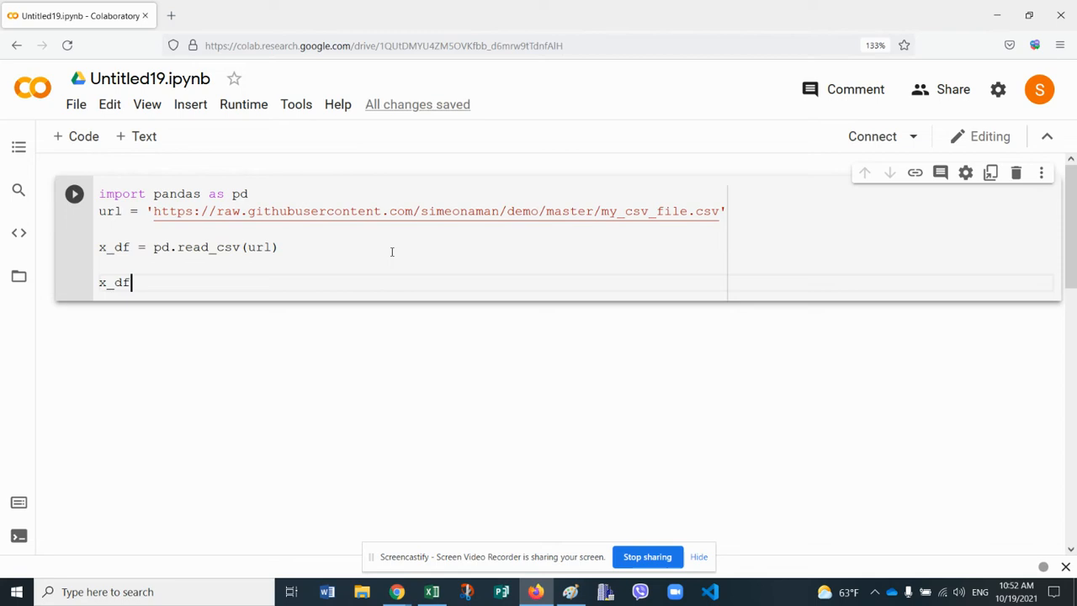
text(.info(0)
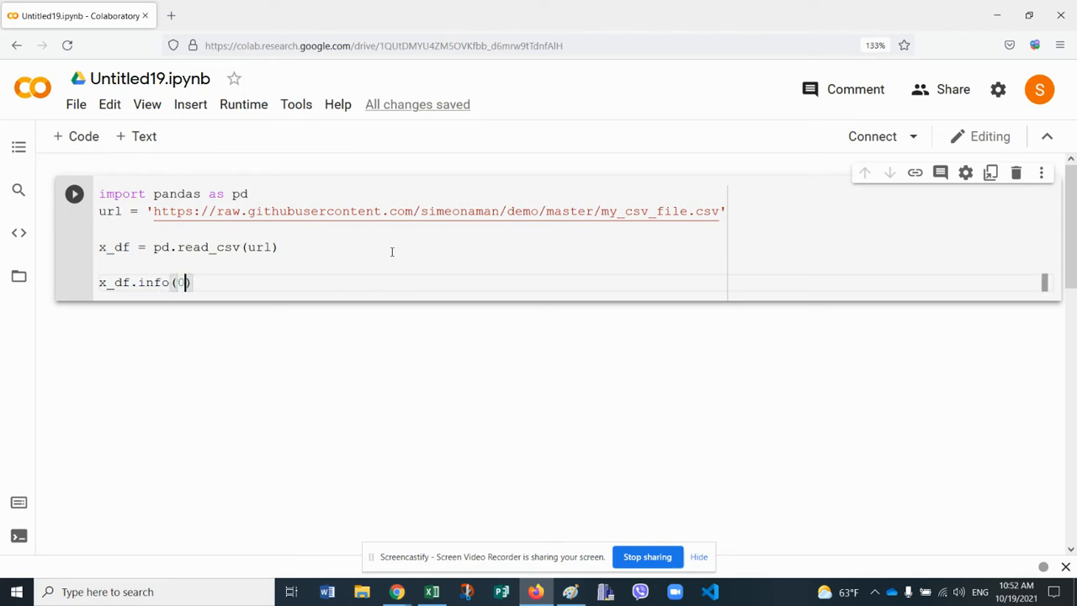
key(Backspace)
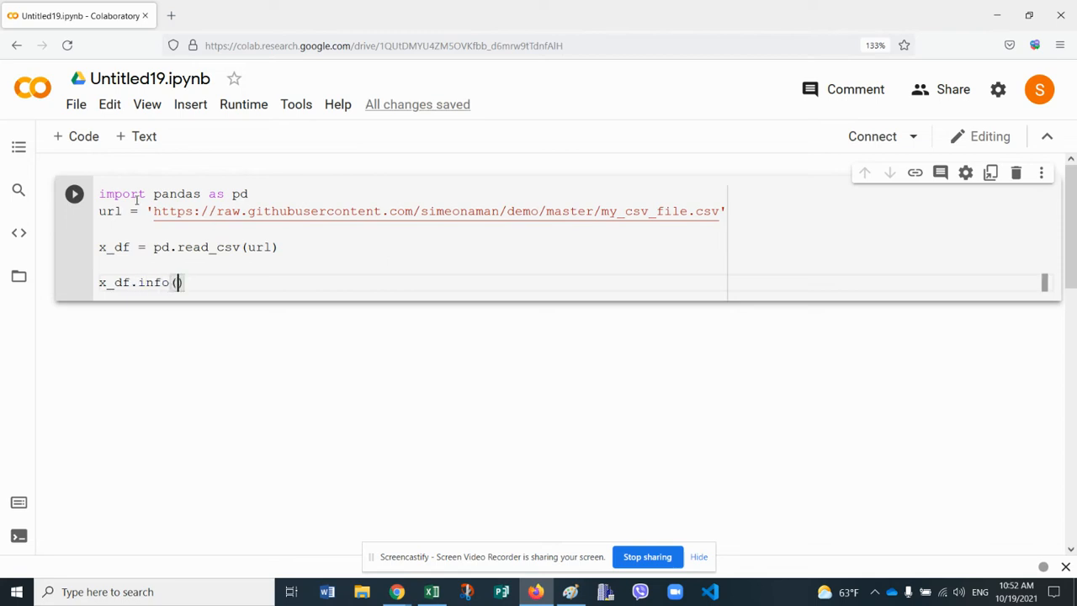
click(74, 193)
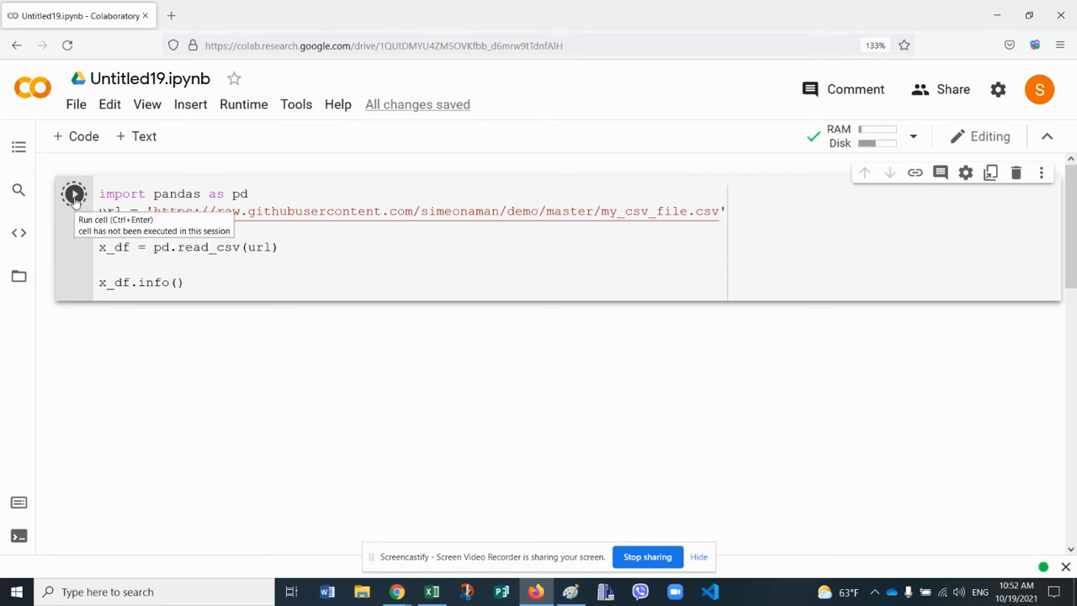
click(74, 194)
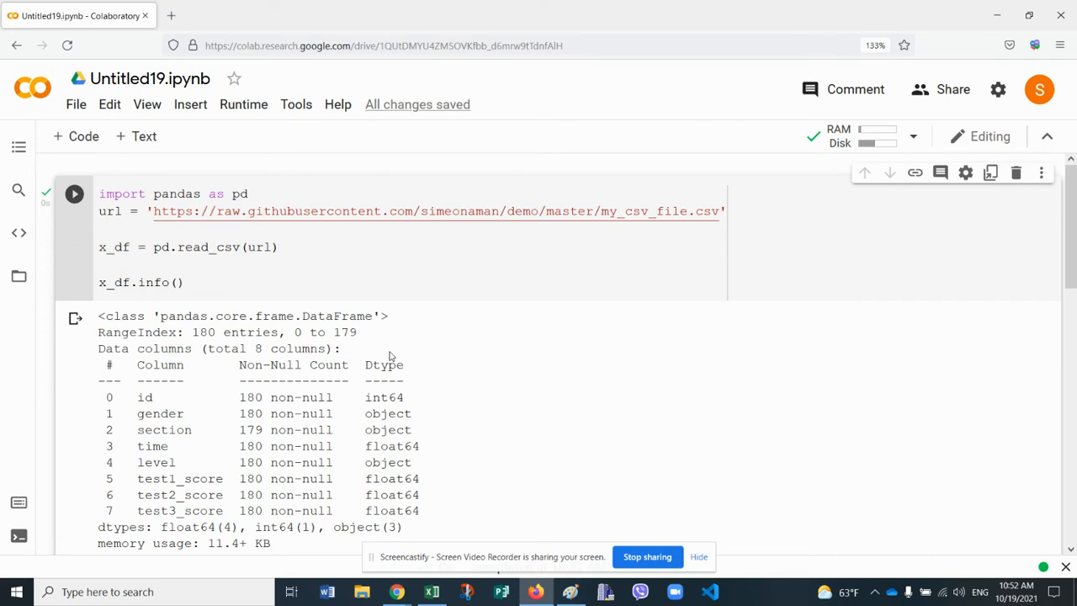
scroll(down, 3)
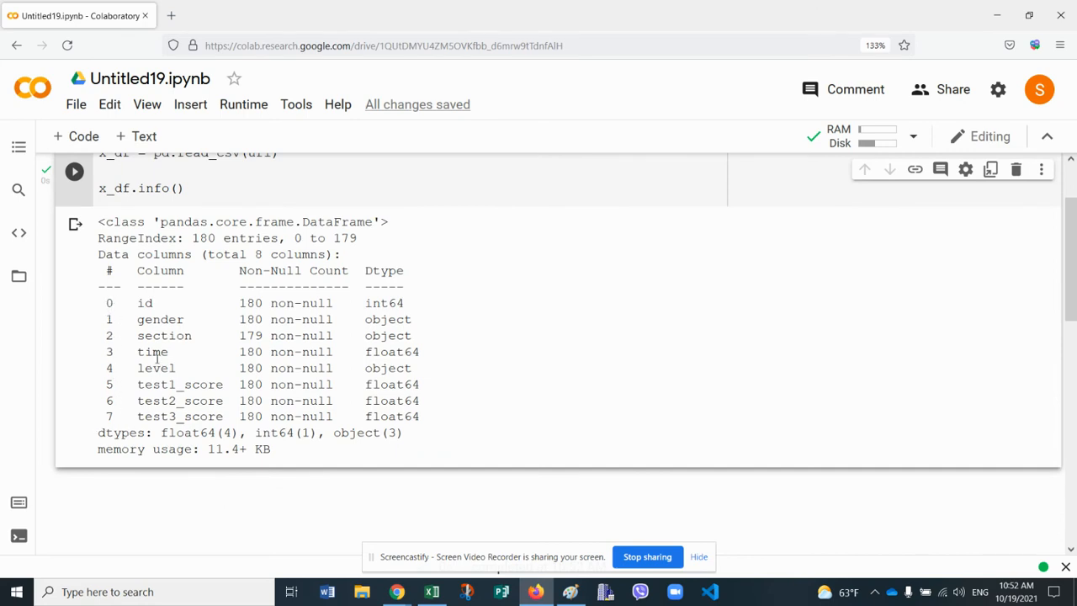
double_click(205, 239)
text(x_df)
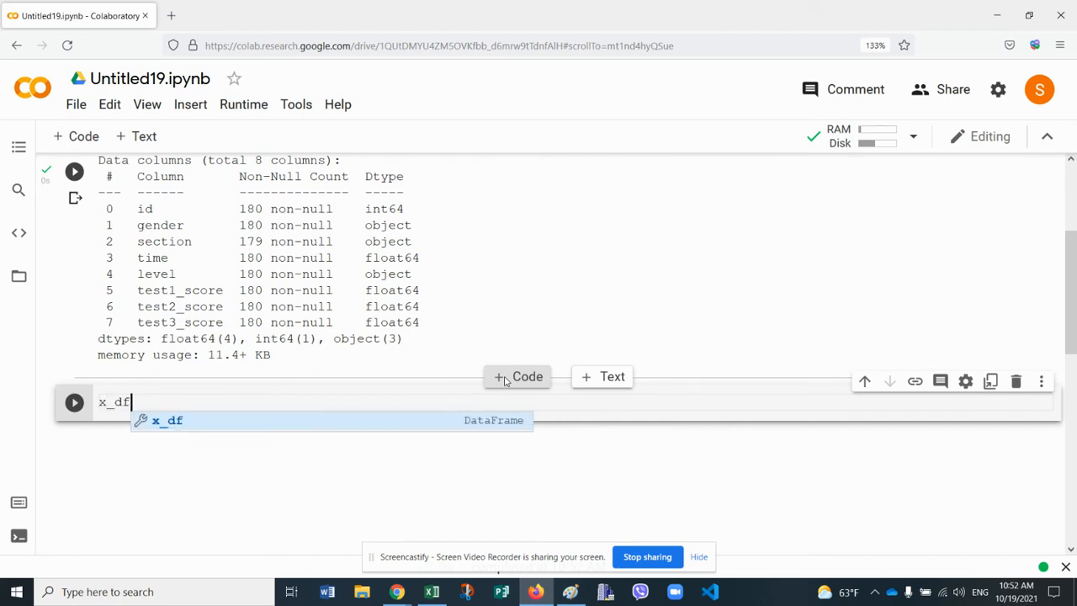
Step: Write x_df.head() in the new cell to show the first five rows
text(.head)
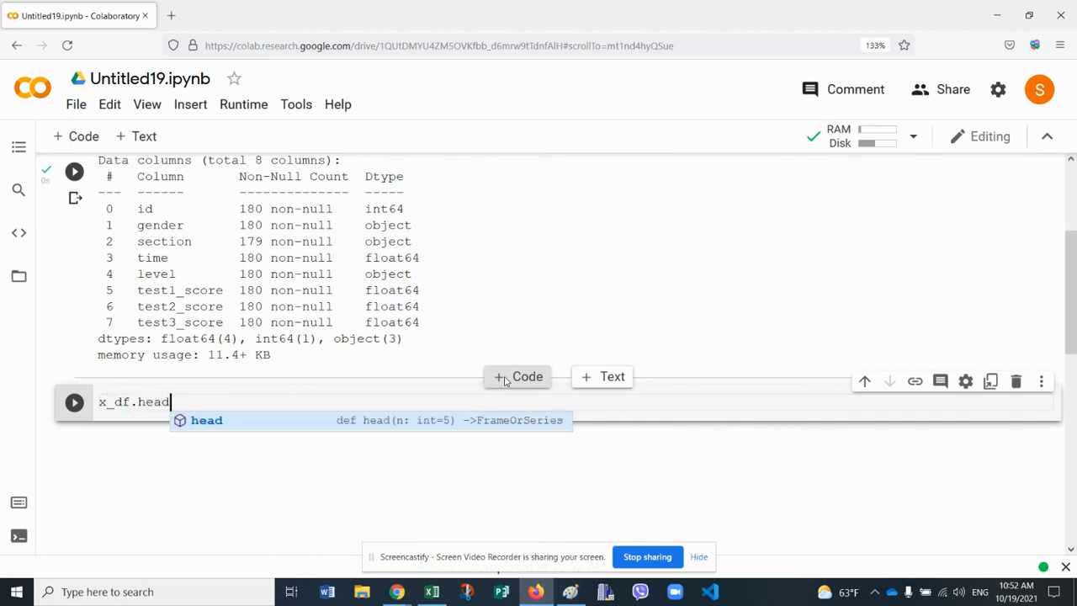
text(()
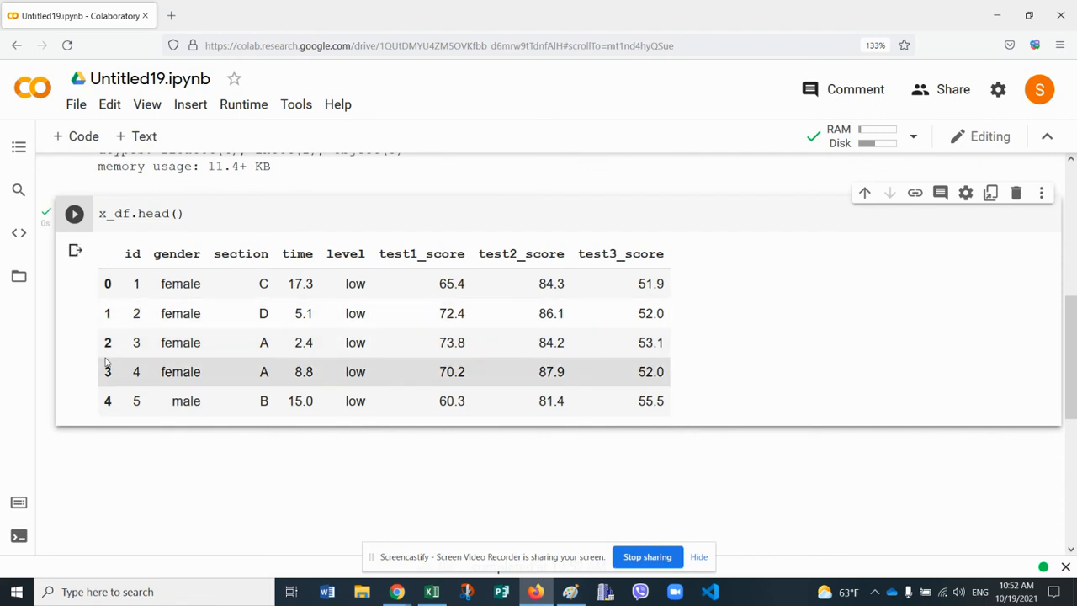
mouse_move(217, 380)
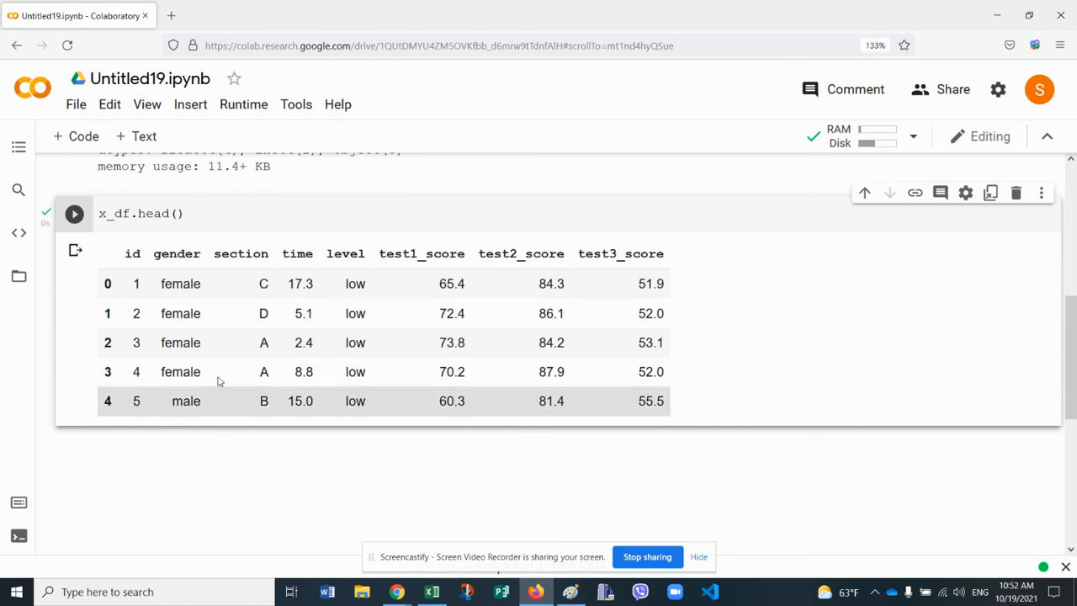